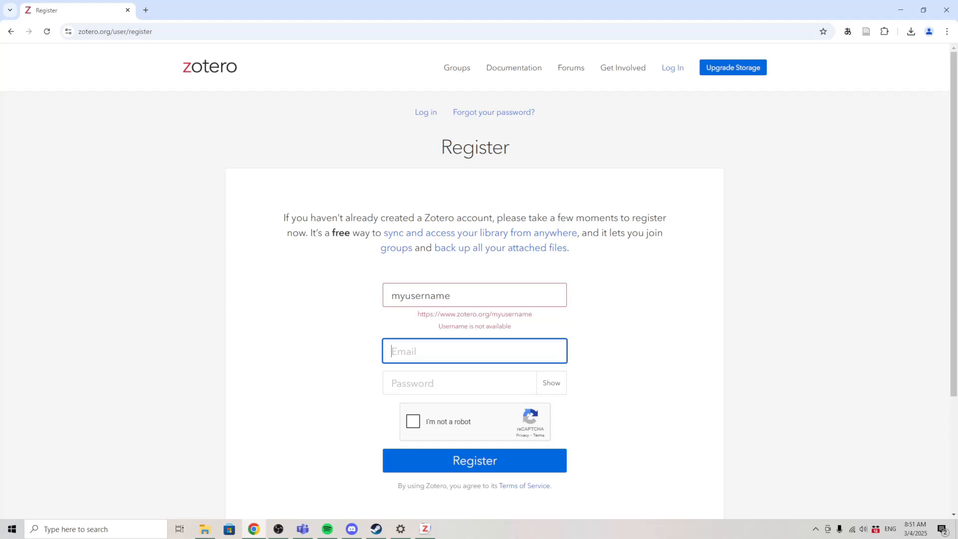
- Leave the website's registration page and bring up the Zotero desktop library
left_click(414, 421)
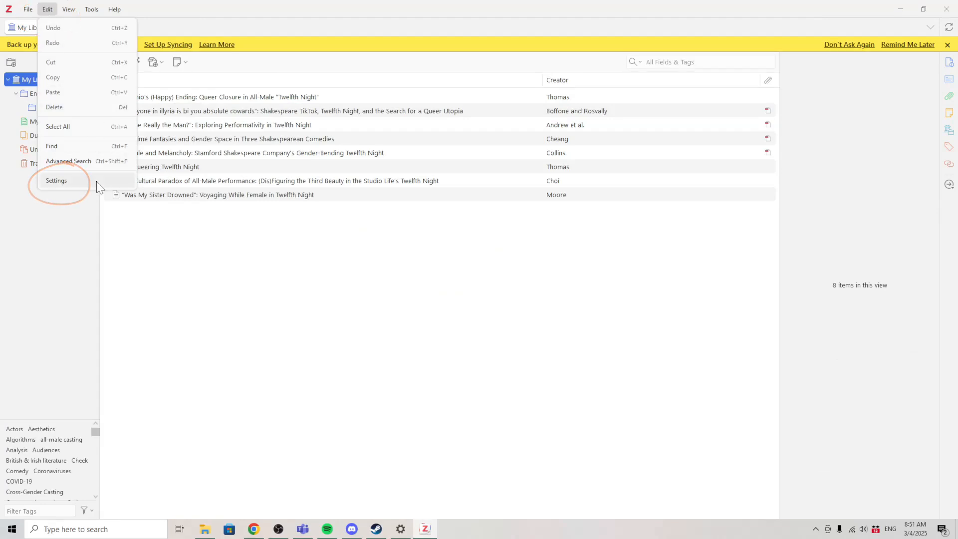
left_click(56, 180)
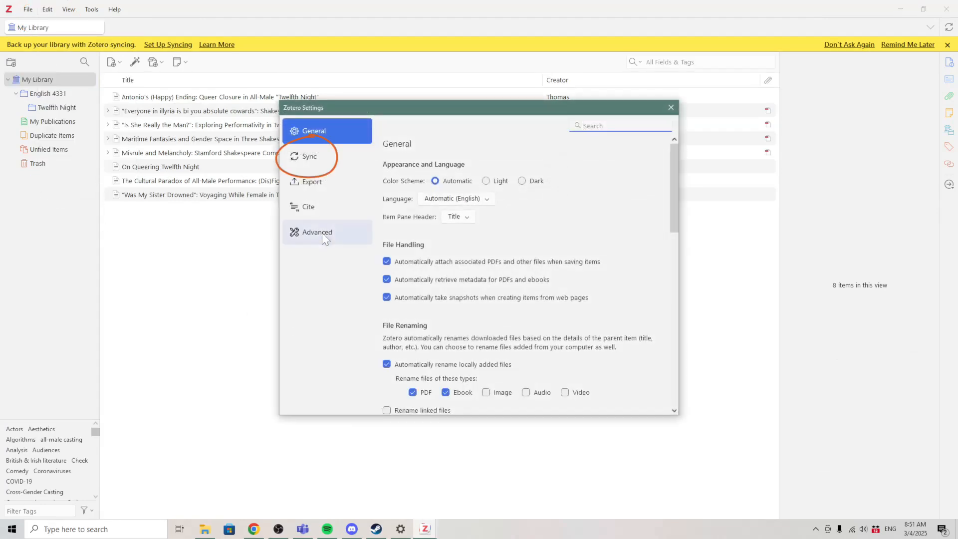
left_click(309, 156)
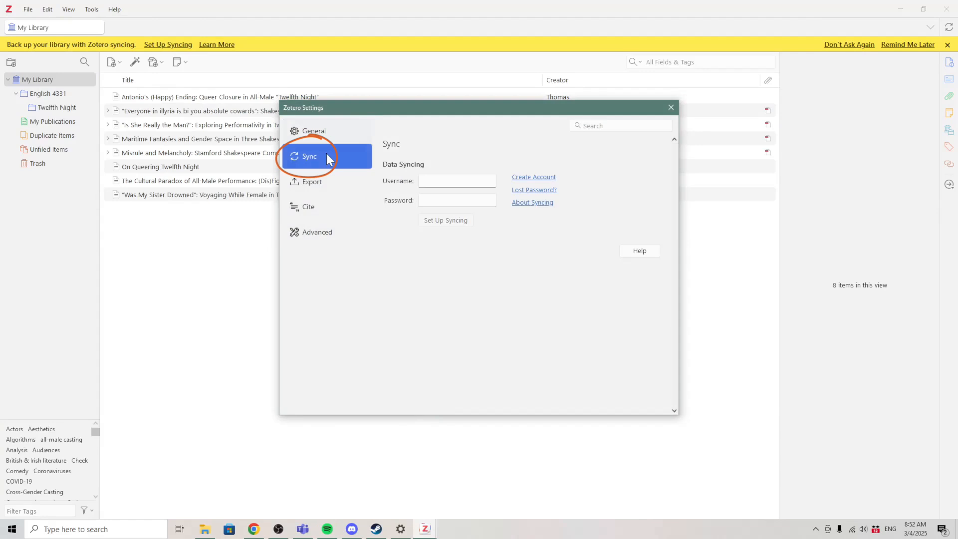
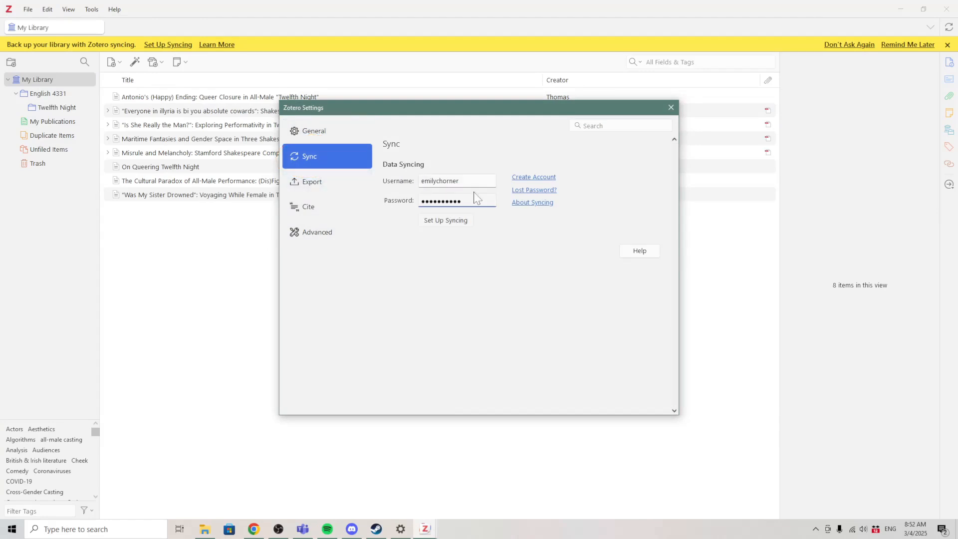
left_click(446, 221)
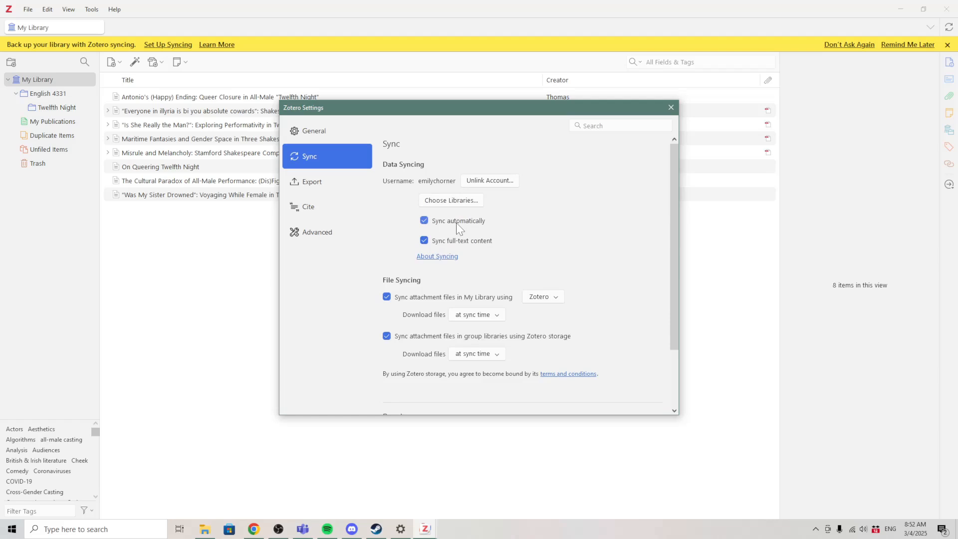
left_click(452, 220)
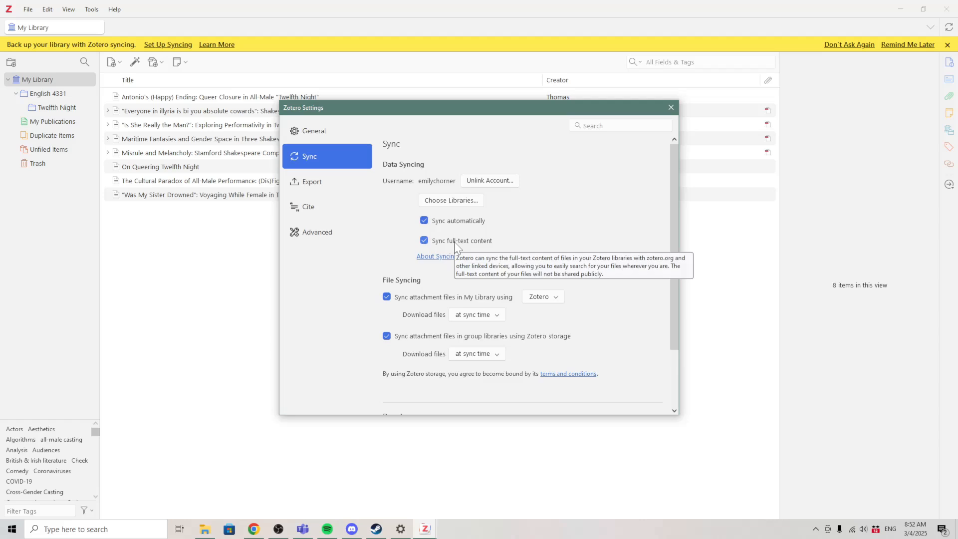
mouse_move(481, 296)
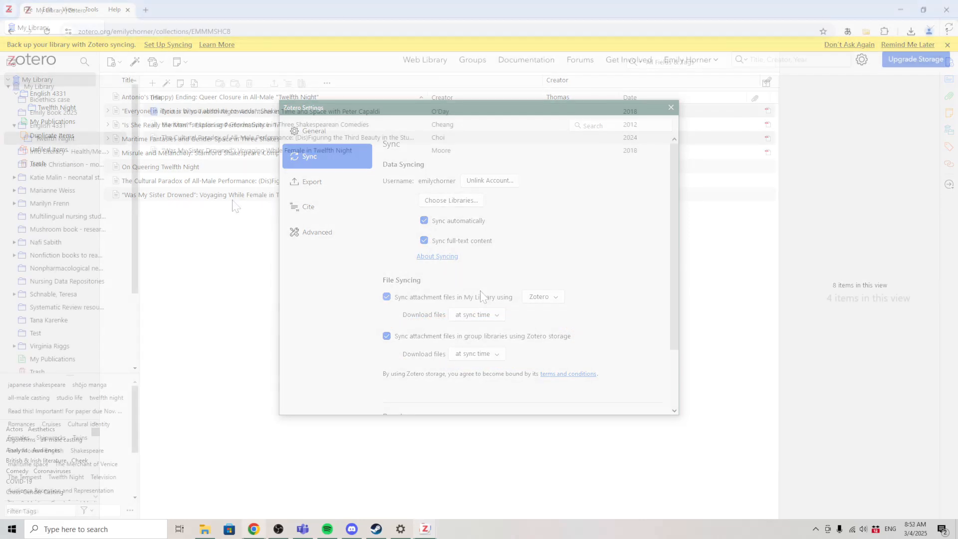
- Open the website's Groups page listing the account's group libraries
left_click(672, 106)
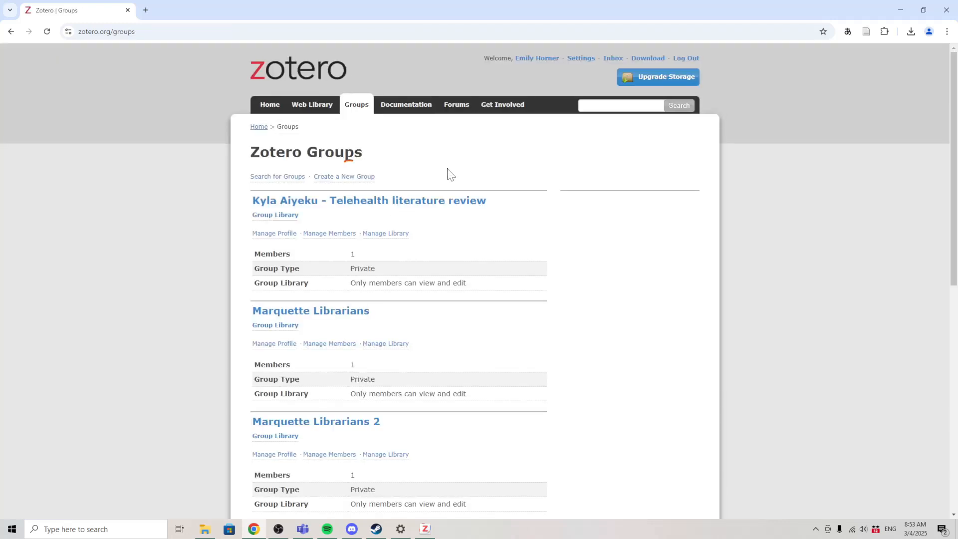
- Start a new group named 'Marquette Shakespeare' with Private Membership
left_click(344, 176)
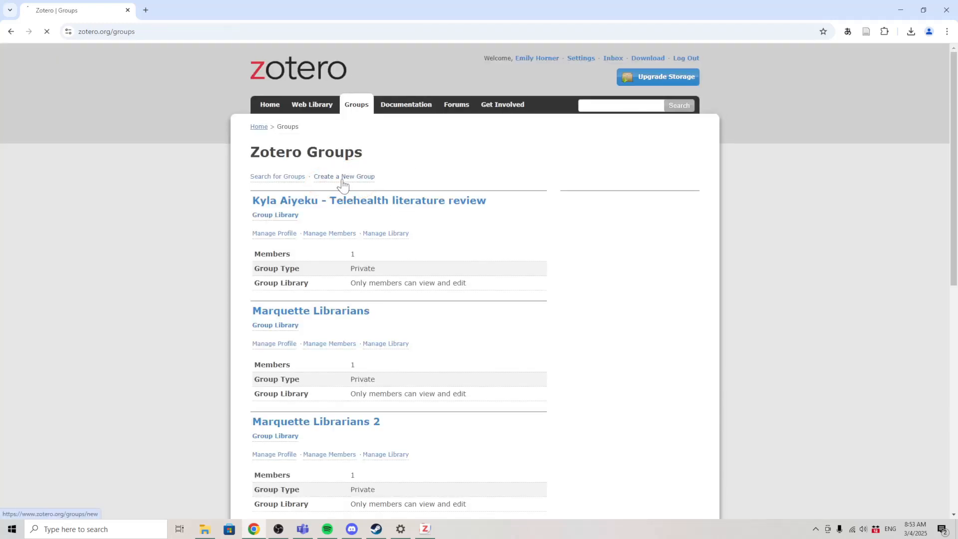
left_click(344, 176)
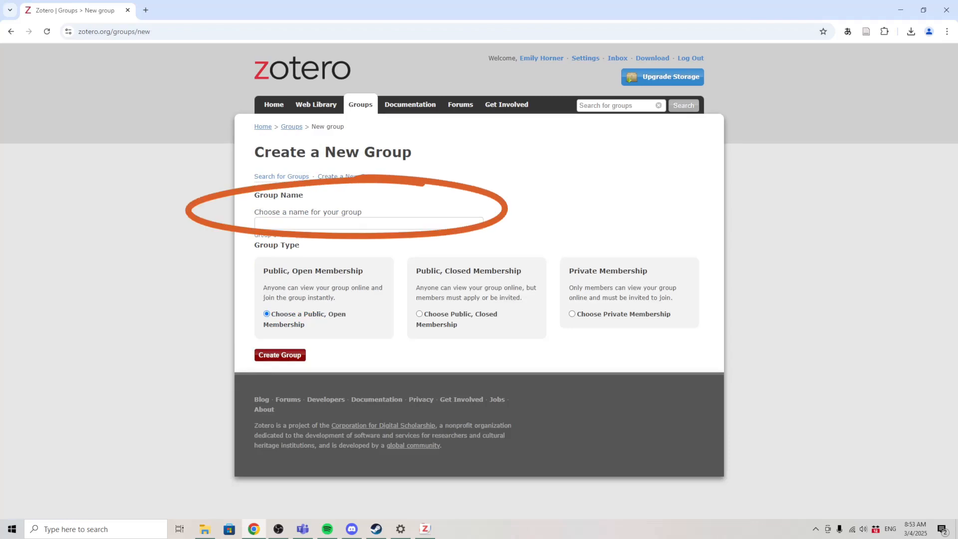
left_click(369, 223)
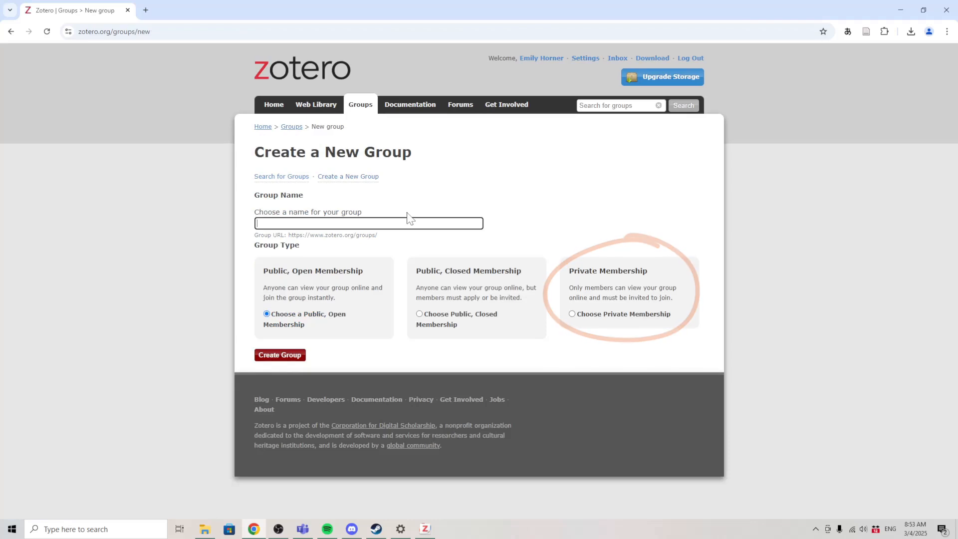
type("Marquette Shakespeare")
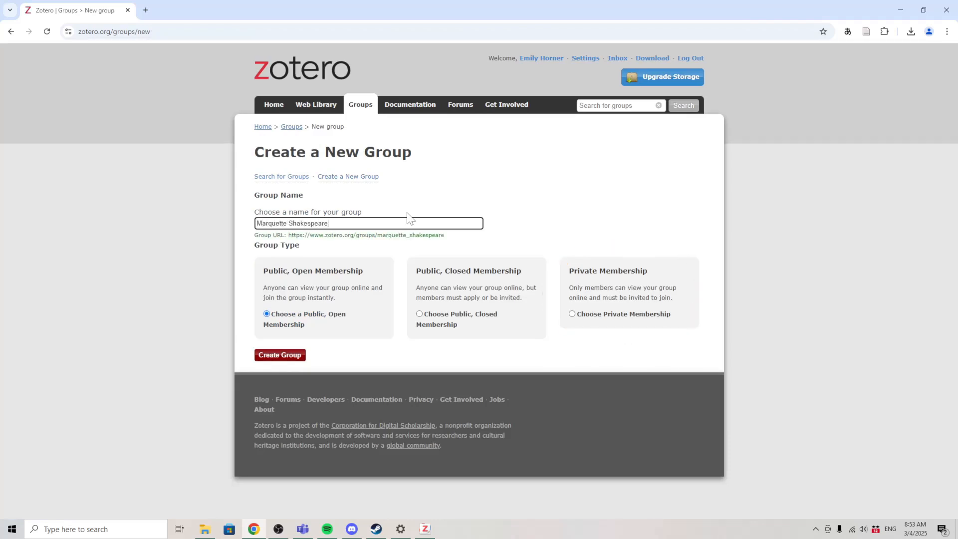
left_click(280, 355)
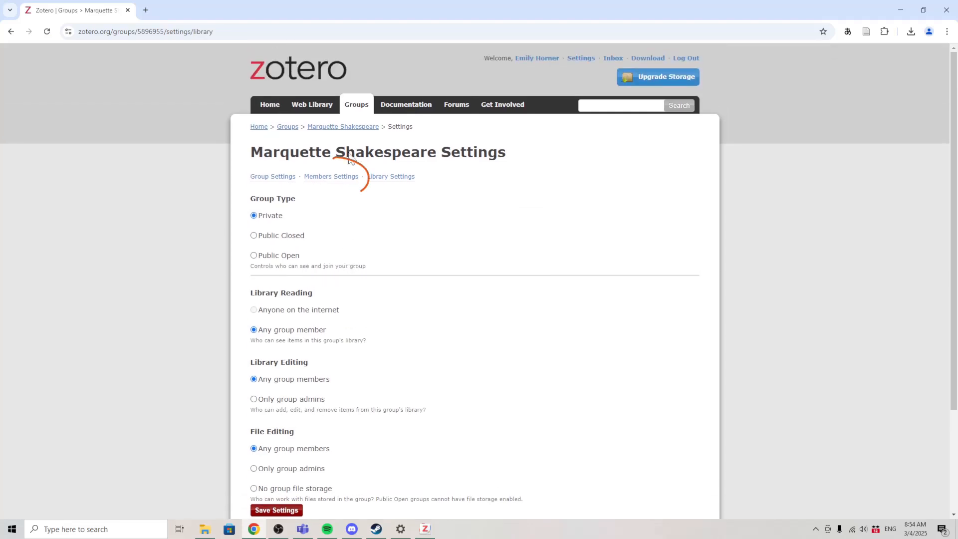
left_click(331, 176)
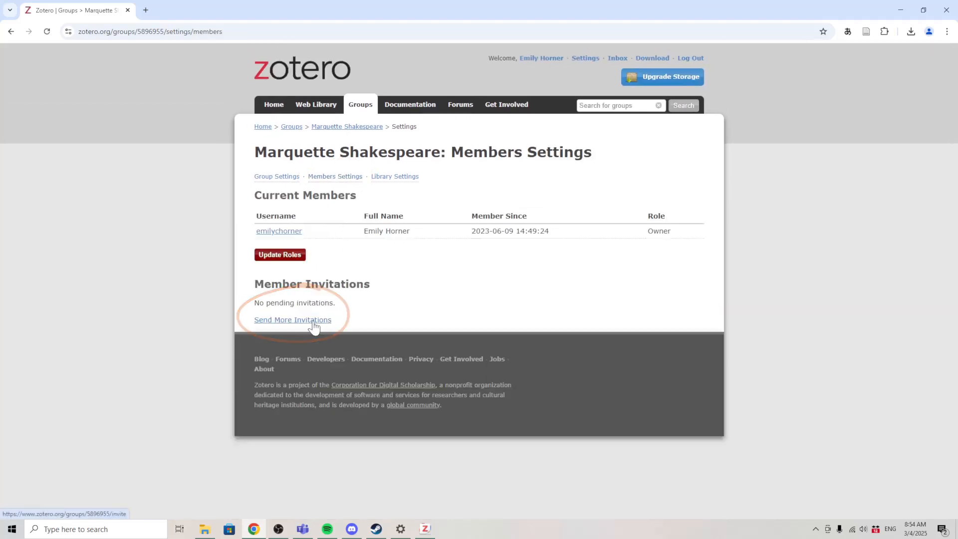
left_click(293, 320)
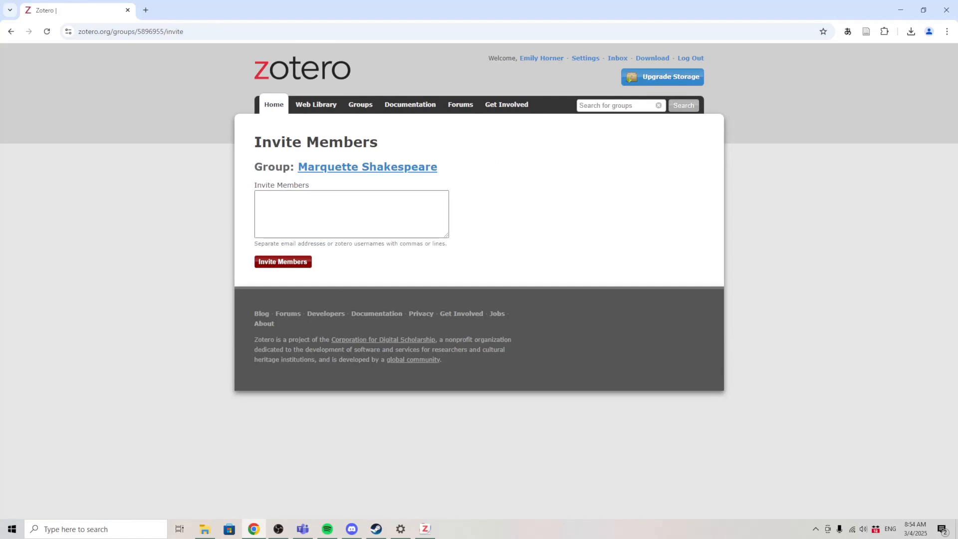
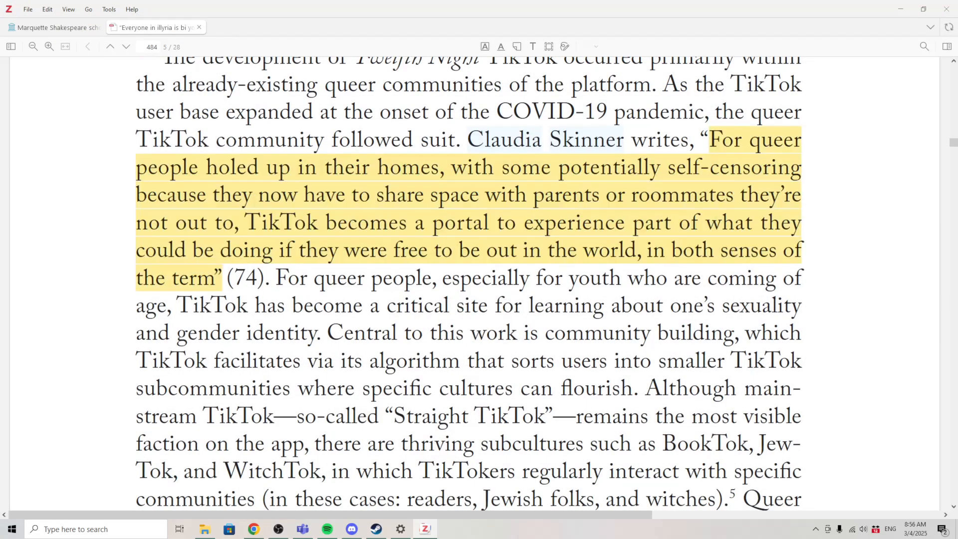
- Add the comment 'Let's find this article' to the highlighted Skinner quote
left_click(819, 190)
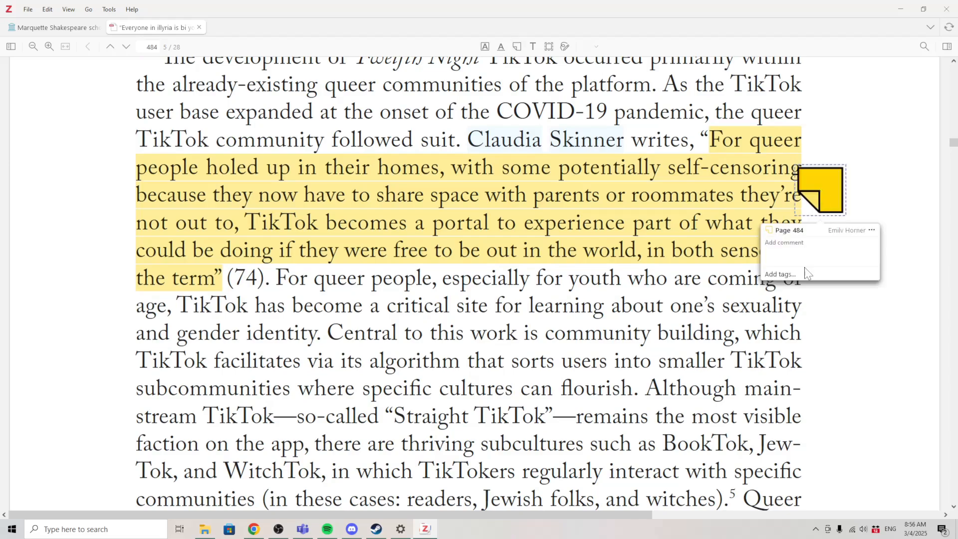
type("Let's find this article")
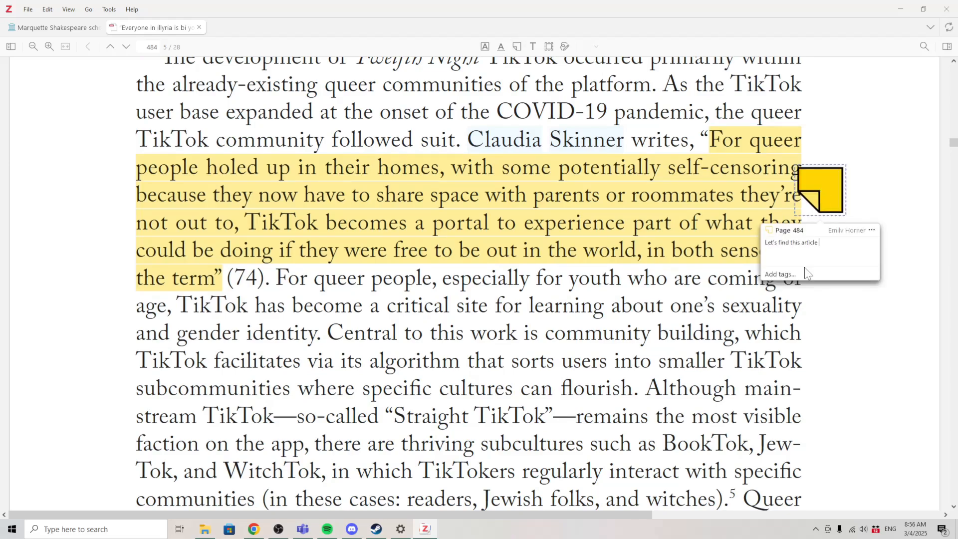